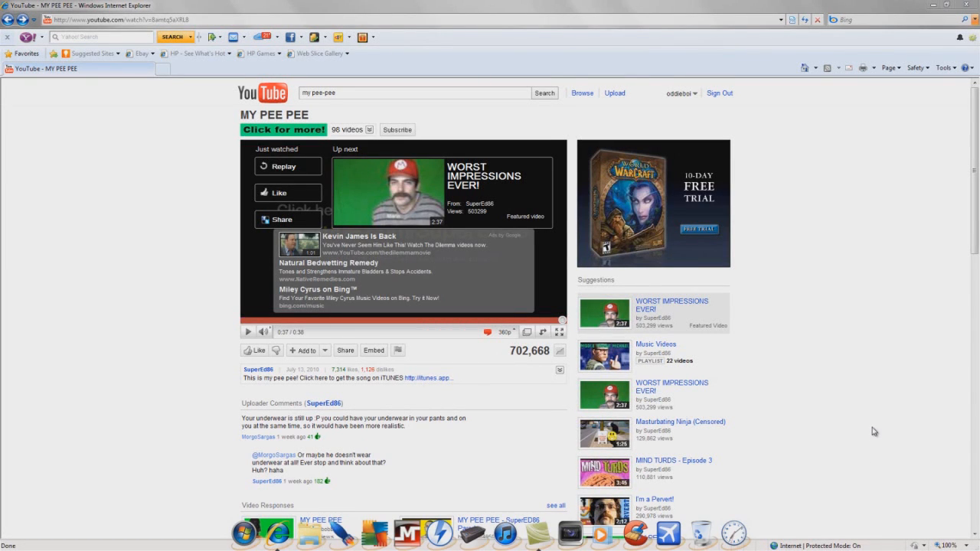
mouse_move(863, 413)
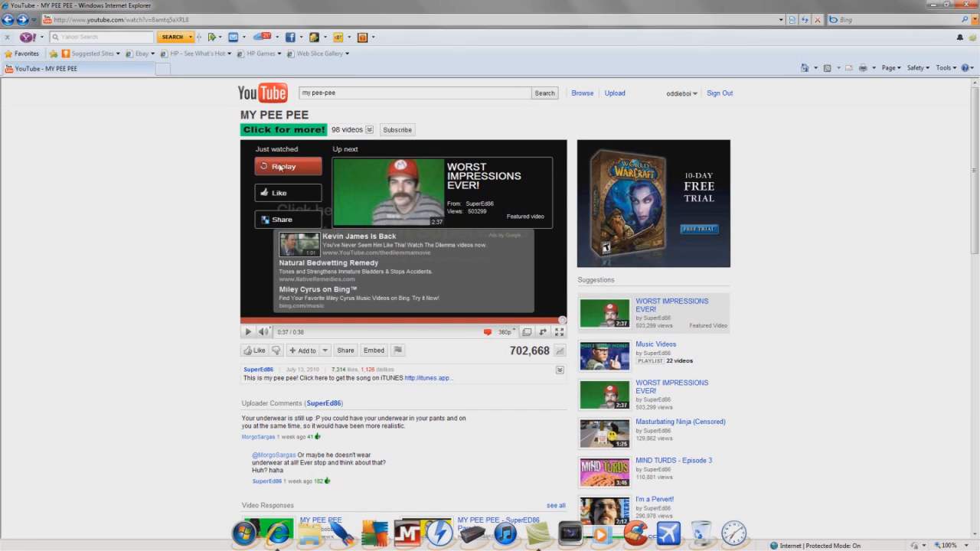
- Replay the finished 'MY PEE PEE' video, then pause it so the player goes black
click(284, 166)
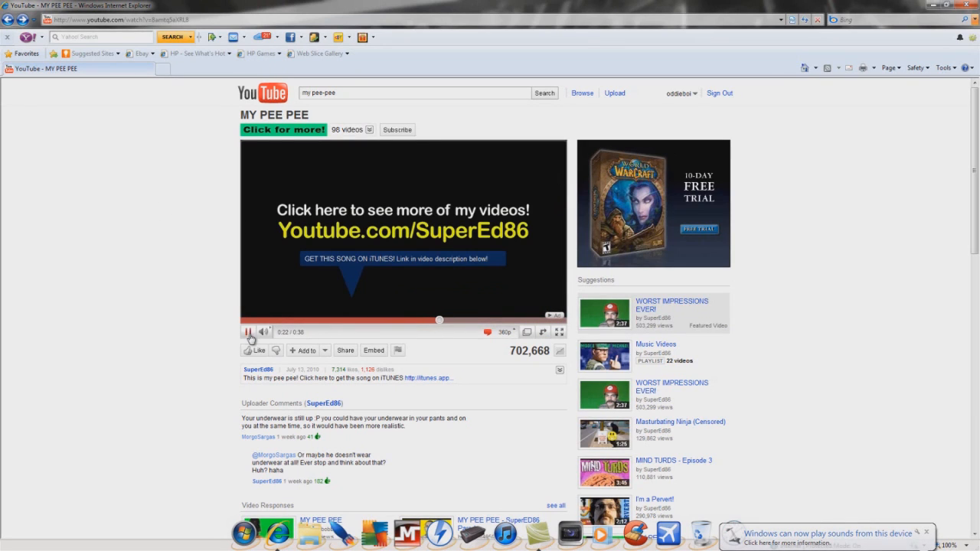
click(252, 331)
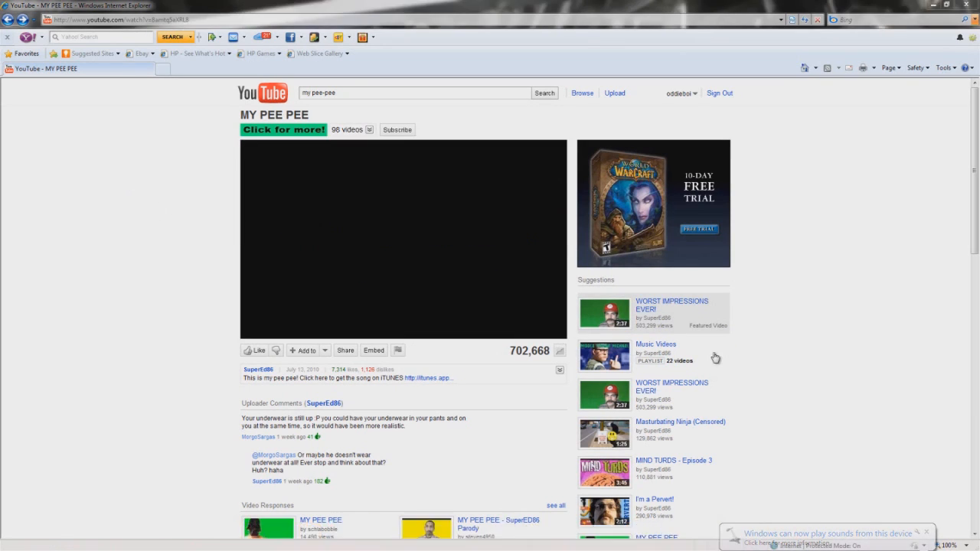